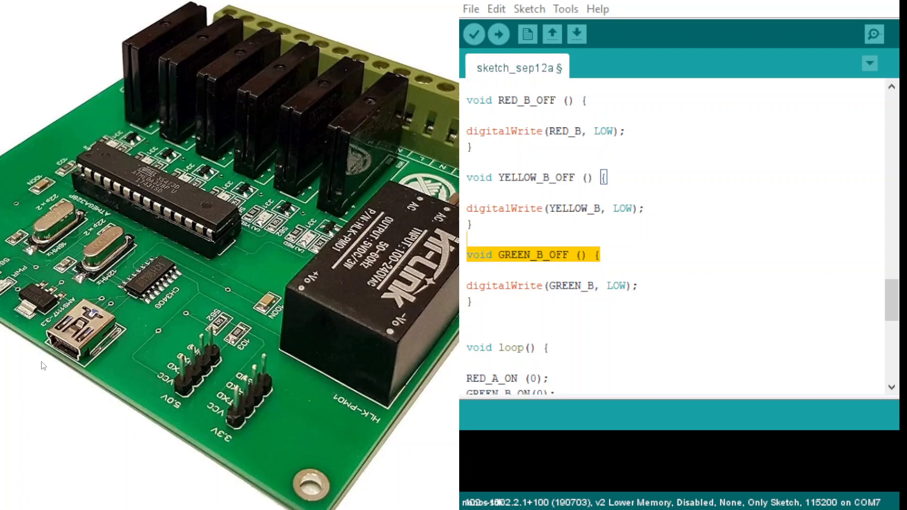
{"action": "mouse_move", "coordinate": [23, 341]}
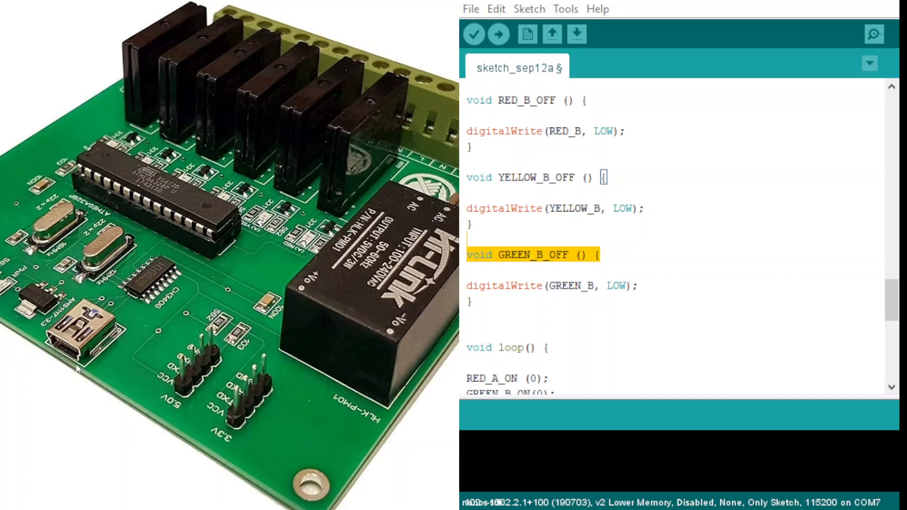
{"action": "mouse_move", "coordinate": [94, 359]}
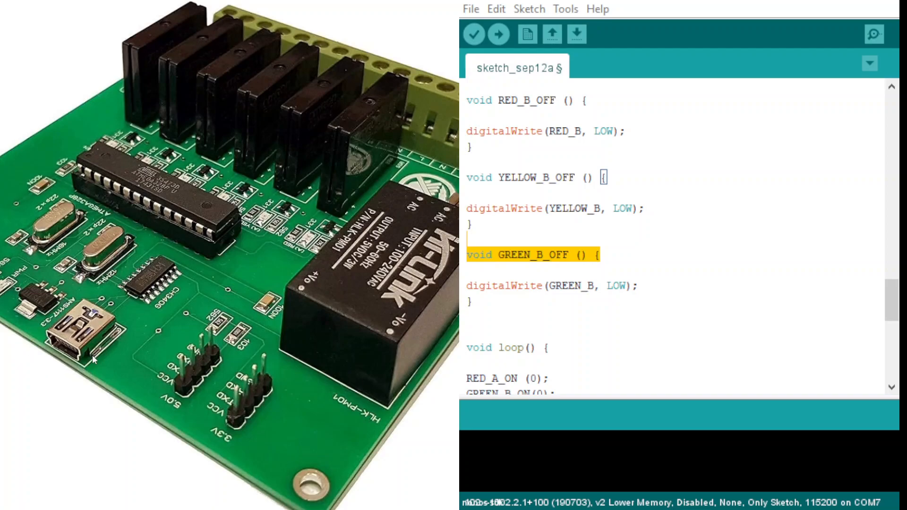
{"action": "mouse_move", "coordinate": [117, 275]}
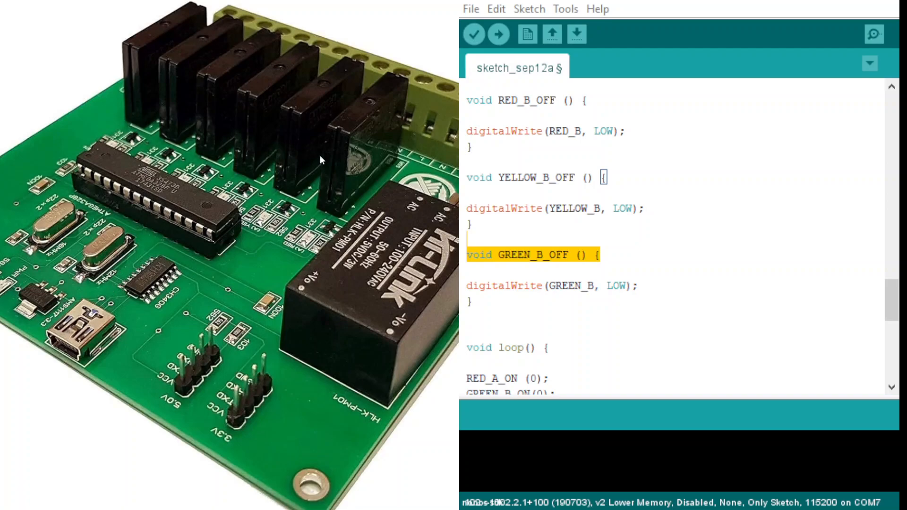
{"action": "mouse_move", "coordinate": [301, 291]}
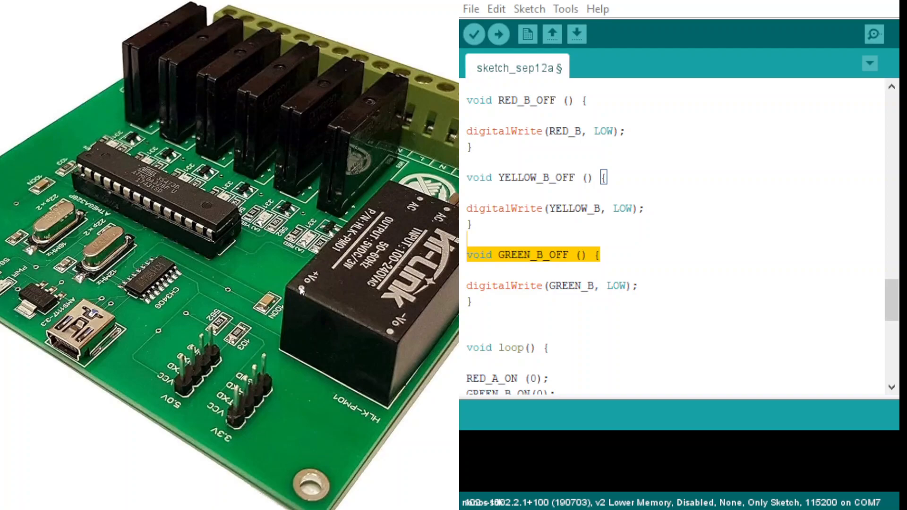
{"action": "mouse_move", "coordinate": [198, 355]}
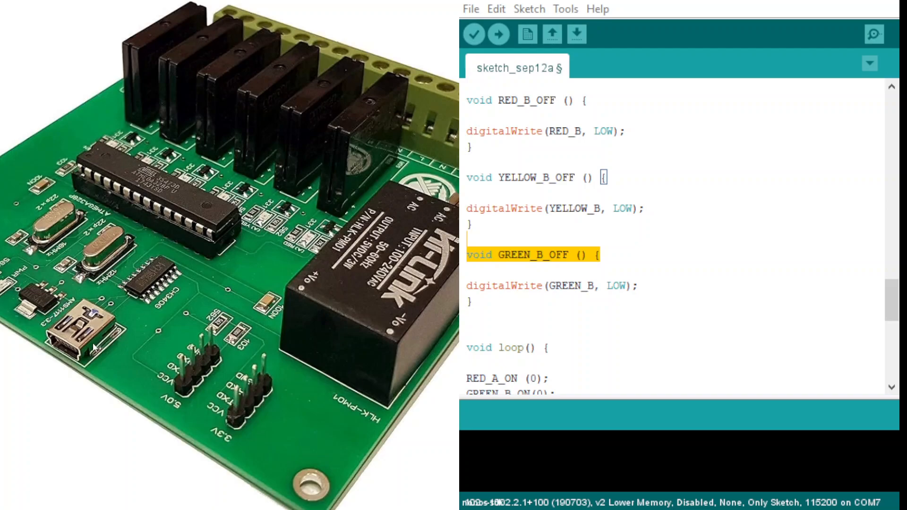
{"action": "mouse_move", "coordinate": [456, 314]}
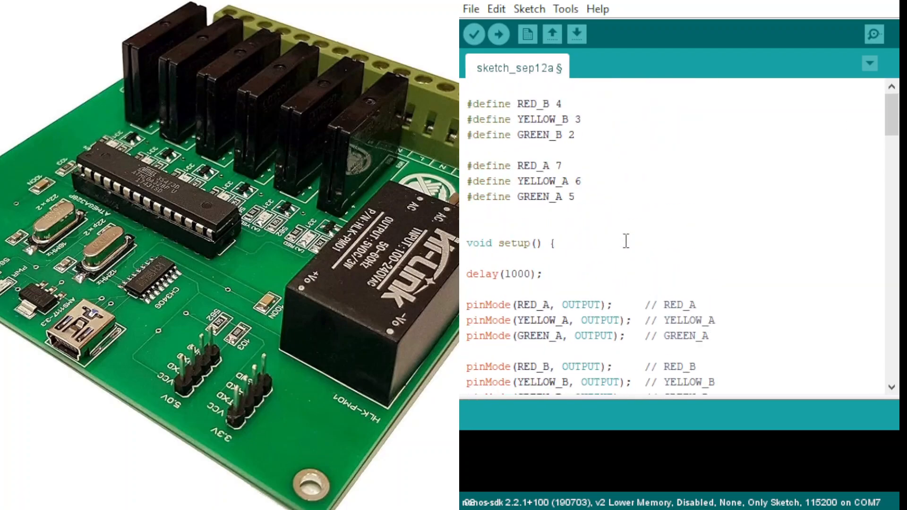
Scroll past the OFF functions to the loop() calls like YELLOW_A_ON and delay(1000).
{"action": "scroll", "scroll_direction": "down", "scroll_amount": 3}
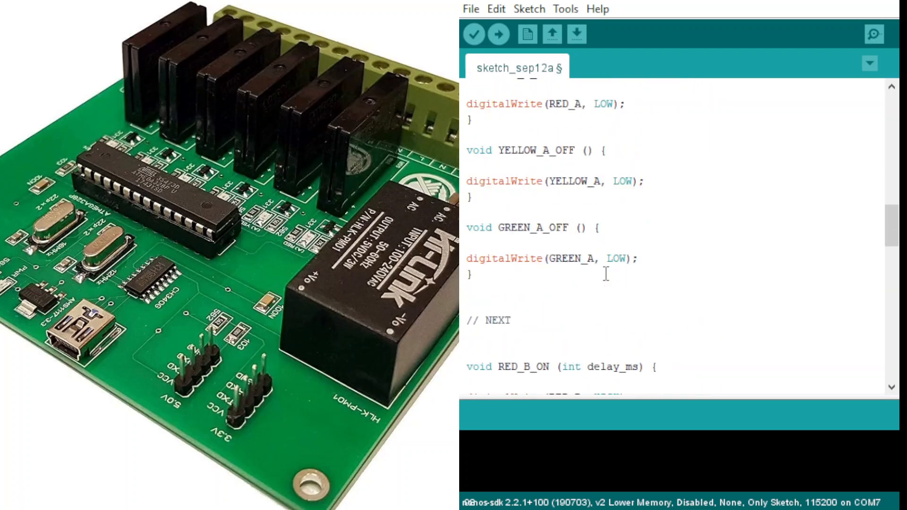
{"action": "scroll", "scroll_direction": "down", "scroll_amount": 3}
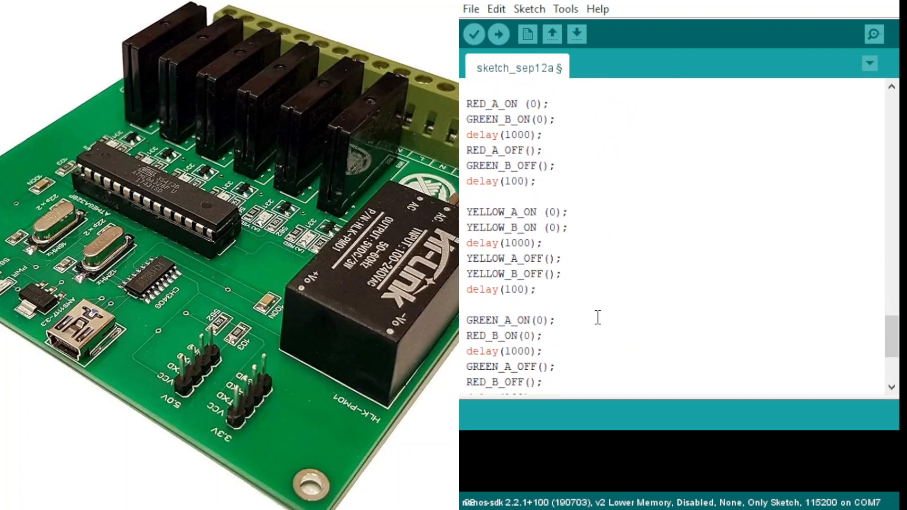
{"action": "scroll", "scroll_direction": "down", "scroll_amount": 3}
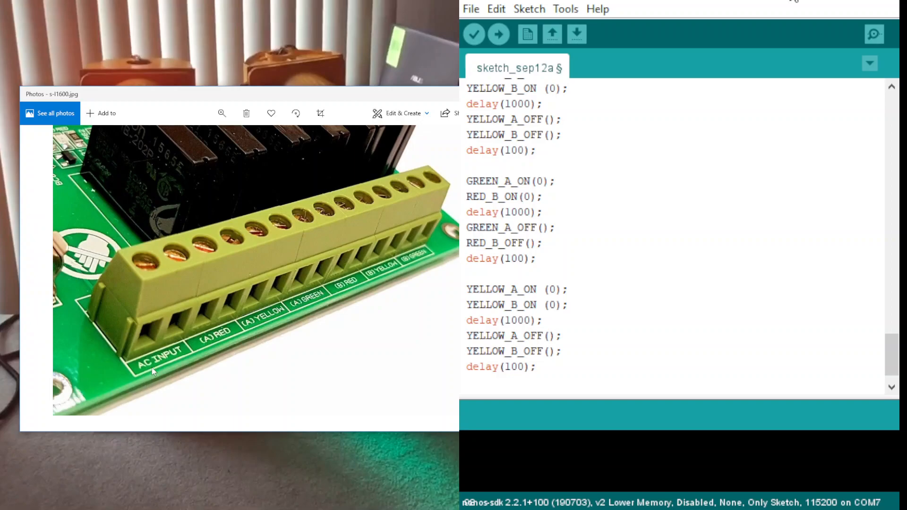
{"action": "mouse_move", "coordinate": [227, 345]}
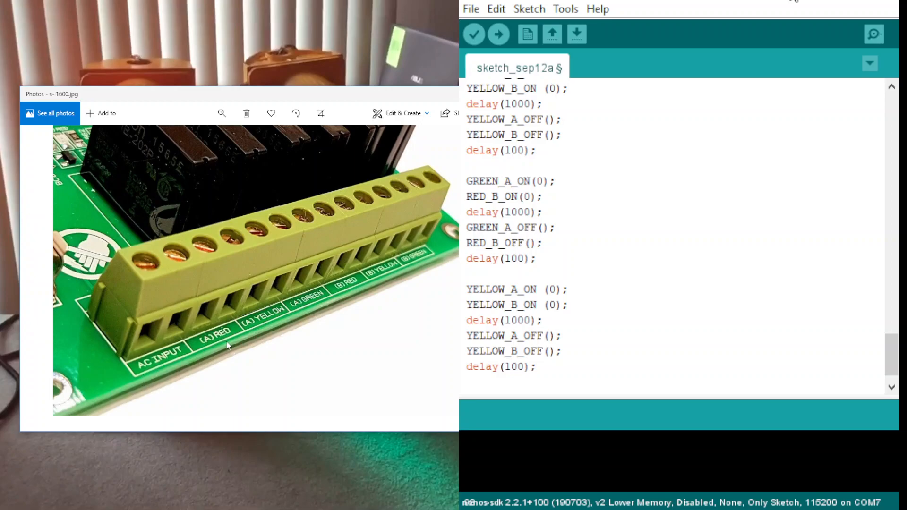
{"action": "mouse_move", "coordinate": [356, 291]}
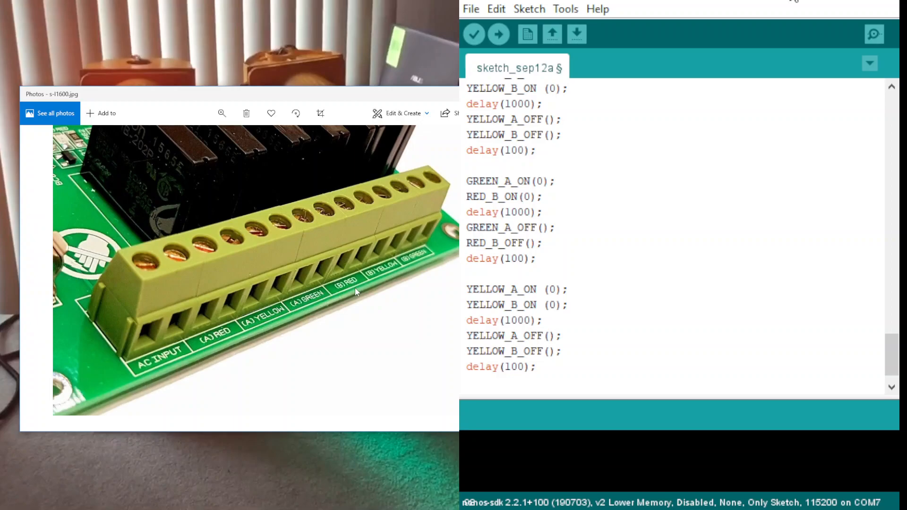
{"action": "mouse_move", "coordinate": [410, 252]}
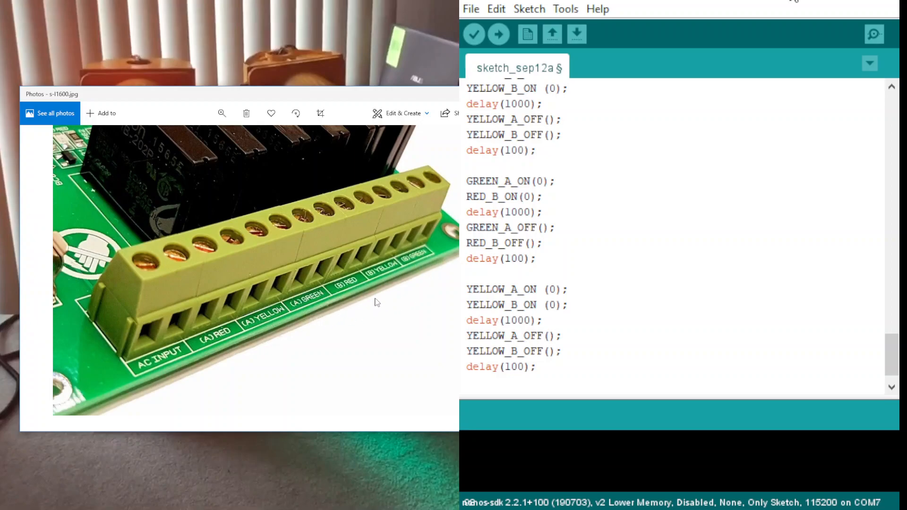
{"action": "mouse_move", "coordinate": [370, 303]}
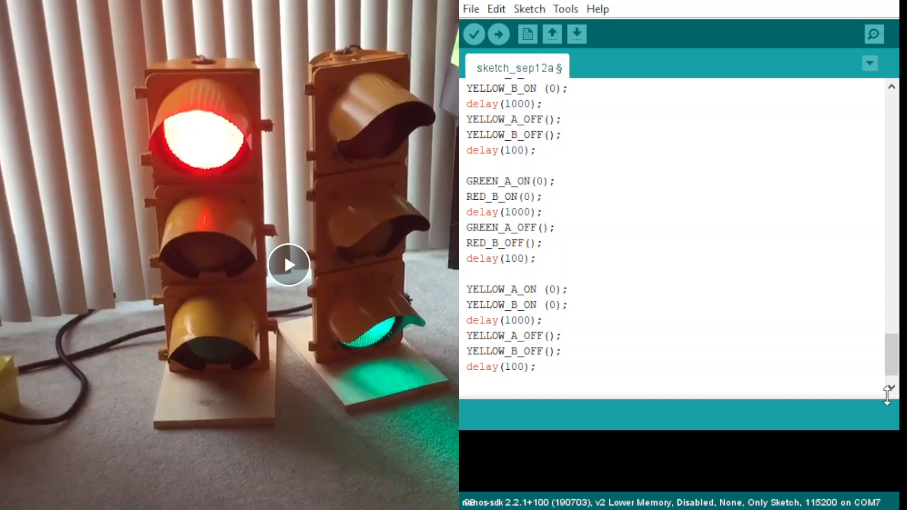
Scroll to setup() and highlight light B's pinMode output lines.
{"action": "scroll", "scroll_direction": "down", "scroll_amount": 3}
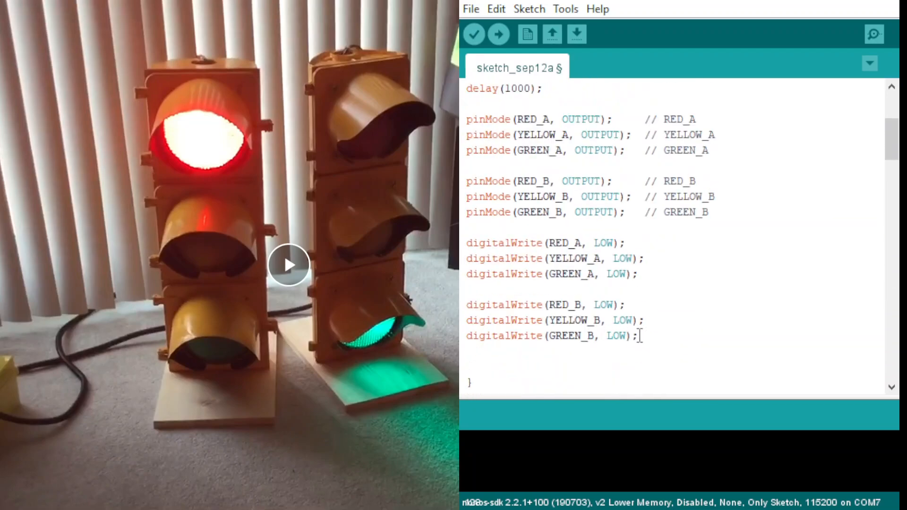
{"action": "left_click_drag", "start_coordinate": [466, 119], "coordinate": [638, 335]}
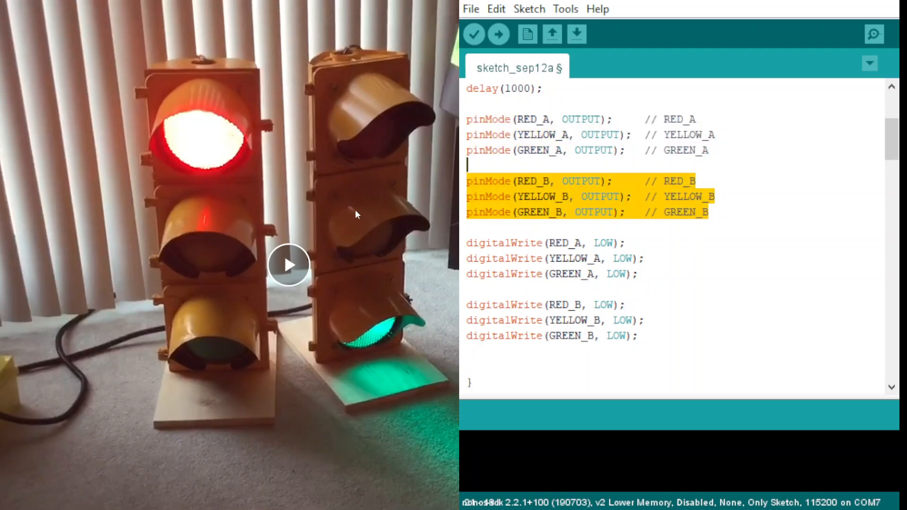
{"action": "mouse_move", "coordinate": [357, 190]}
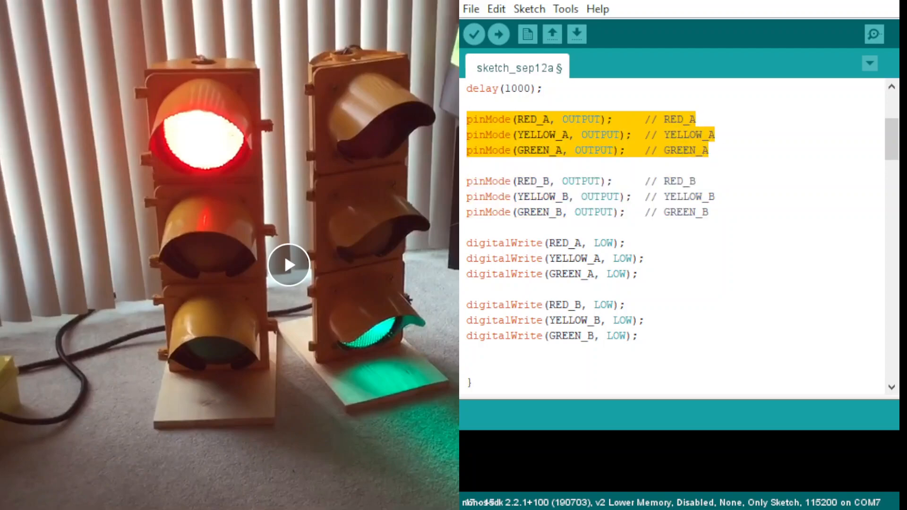
{"action": "mouse_move", "coordinate": [188, 176]}
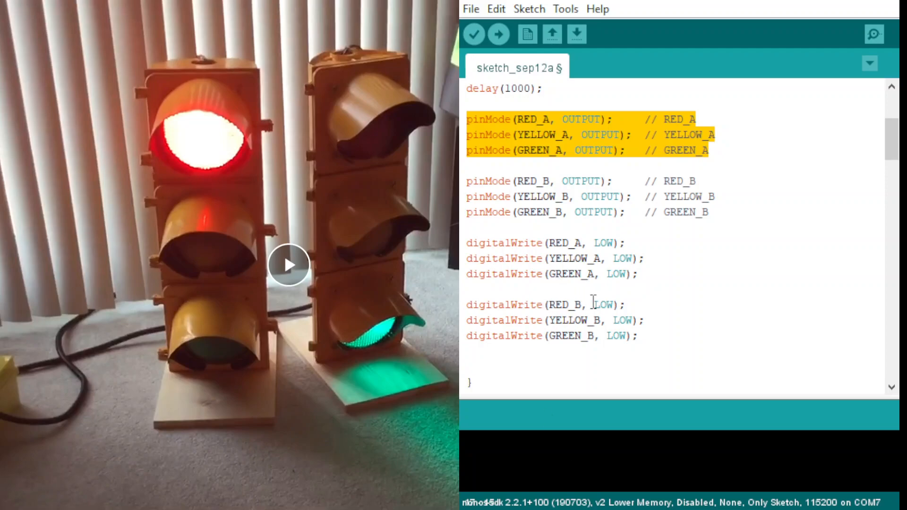
{"action": "scroll", "scroll_direction": "down", "scroll_amount": 3}
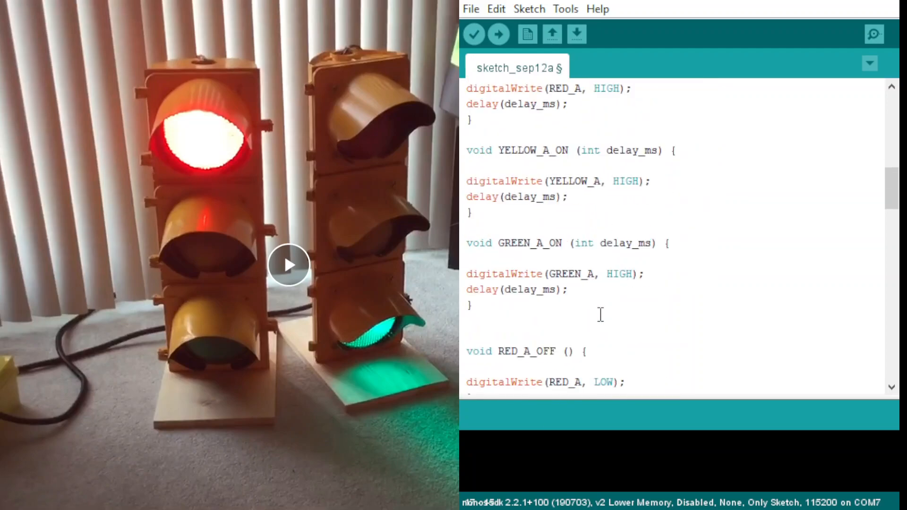
{"action": "scroll", "scroll_direction": "down", "scroll_amount": 3}
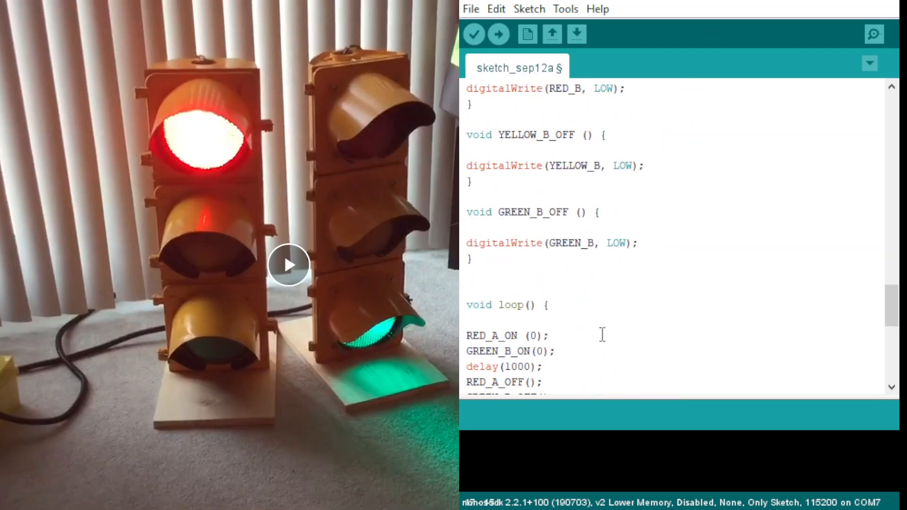
{"action": "scroll", "scroll_direction": "down", "scroll_amount": 3}
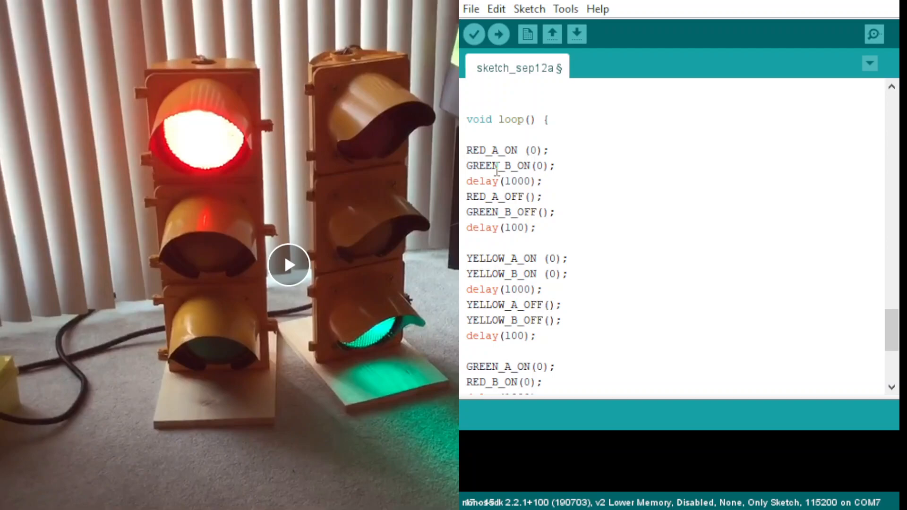
{"action": "left_click_drag", "start_coordinate": [466, 150], "coordinate": [554, 166]}
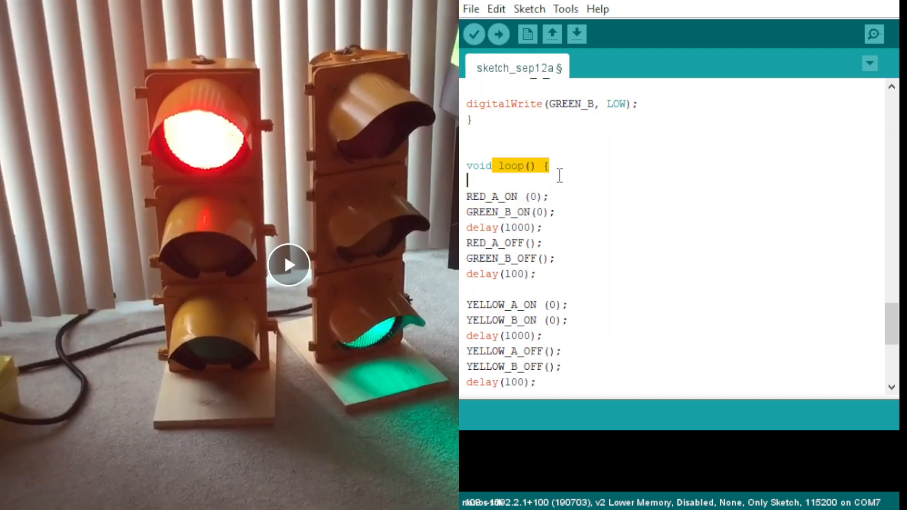
{"action": "scroll", "scroll_direction": "down", "scroll_amount": 3}
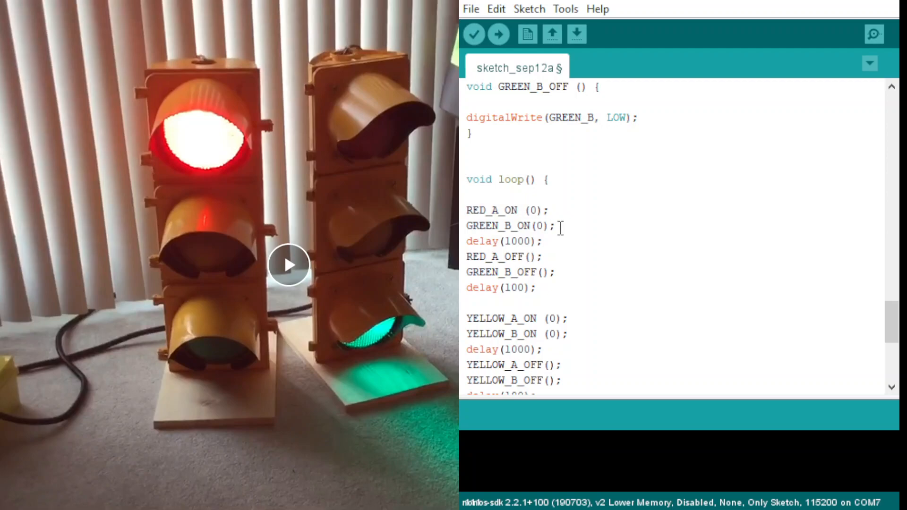
{"action": "triple_click", "coordinate": [509, 224]}
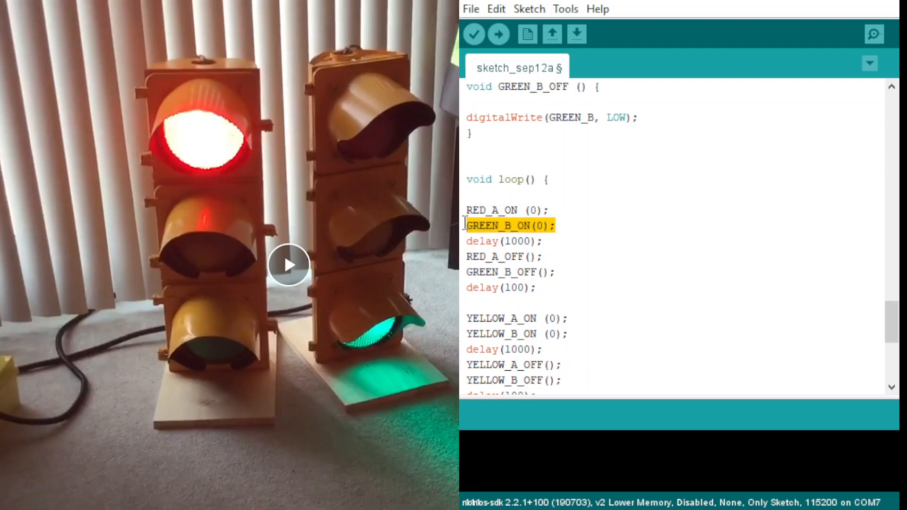
{"action": "mouse_move", "coordinate": [469, 231]}
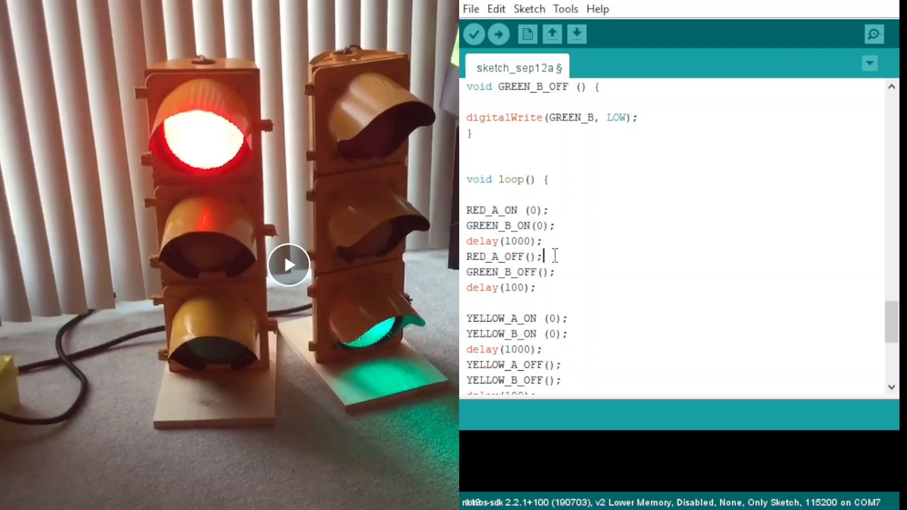
{"action": "double_click", "coordinate": [503, 256]}
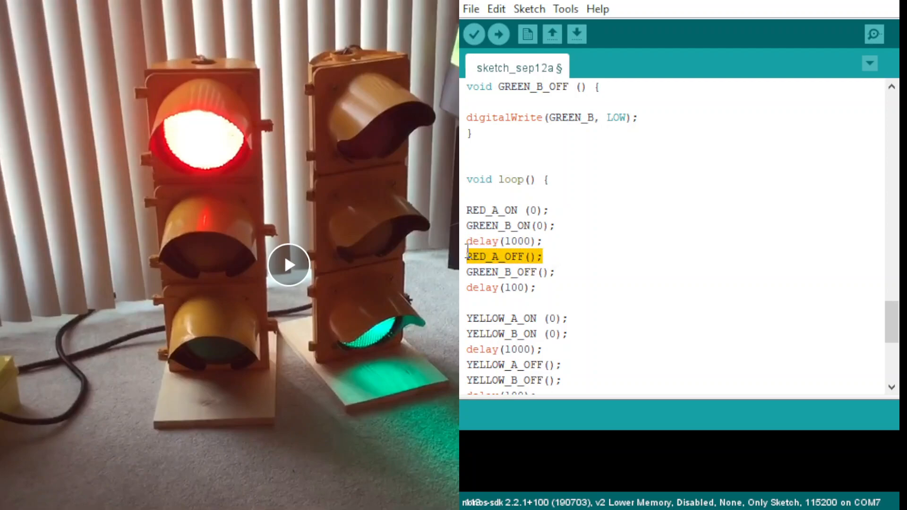
{"action": "left_click", "coordinate": [509, 272]}
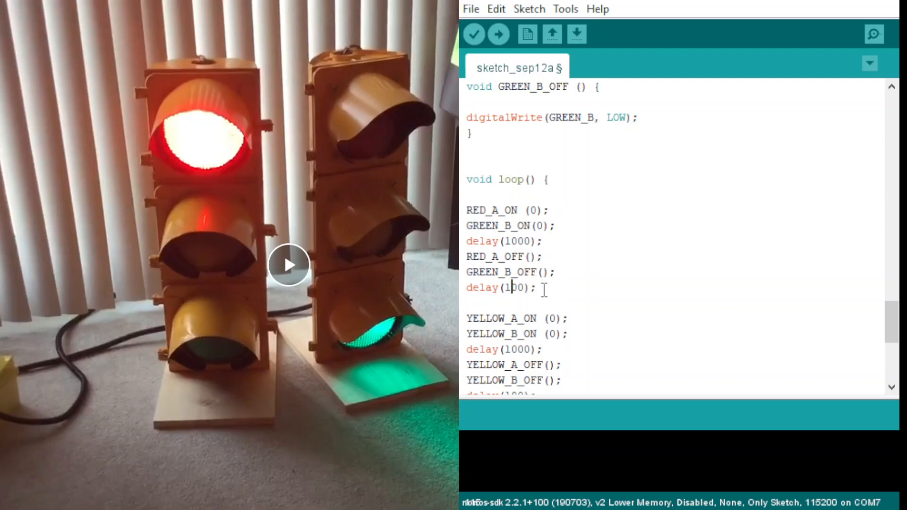
{"action": "left_click_drag", "start_coordinate": [479, 241], "coordinate": [517, 288]}
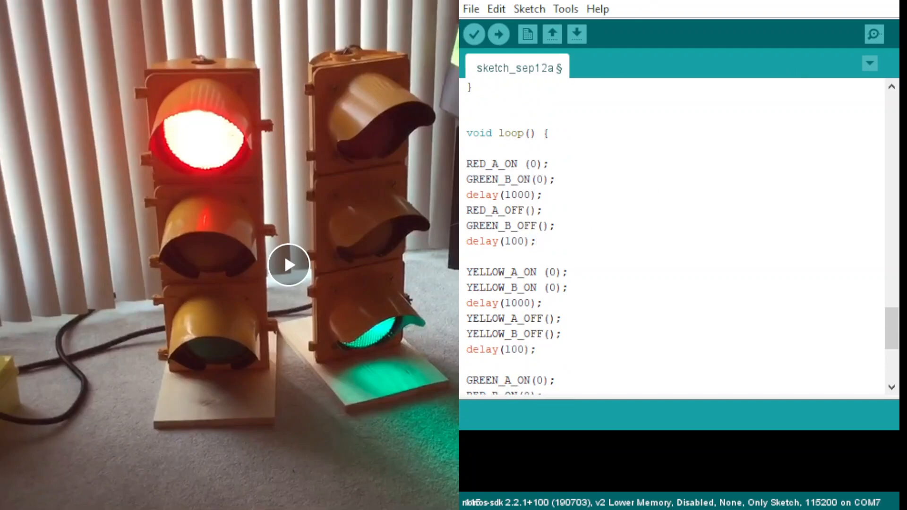
{"action": "mouse_move", "coordinate": [337, 290]}
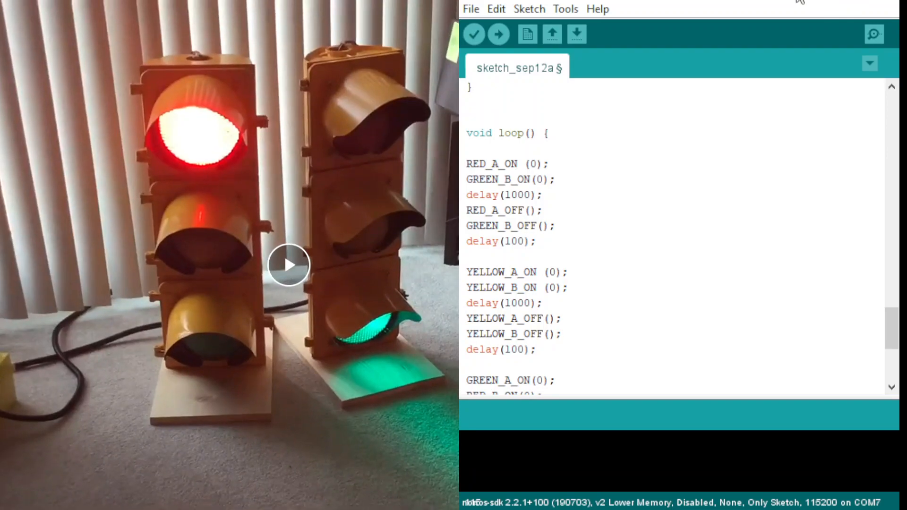
{"action": "left_click", "coordinate": [289, 265]}
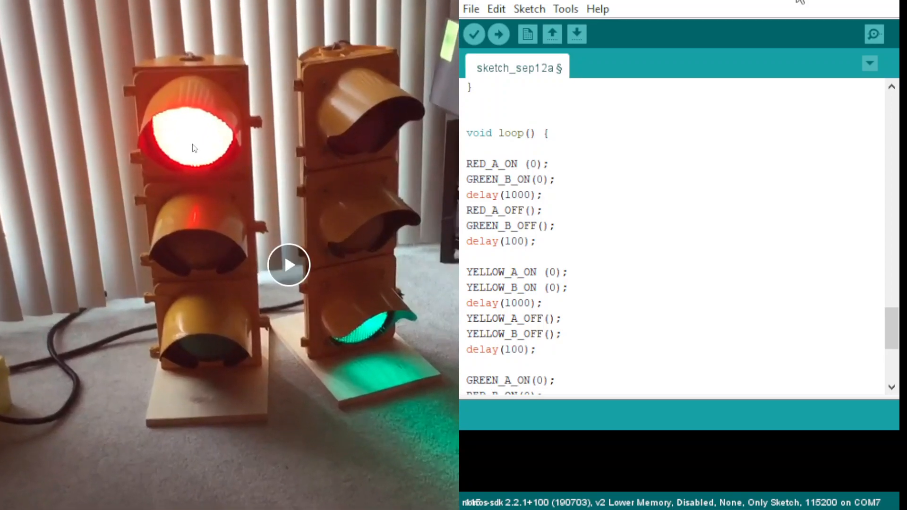
{"action": "mouse_move", "coordinate": [208, 185]}
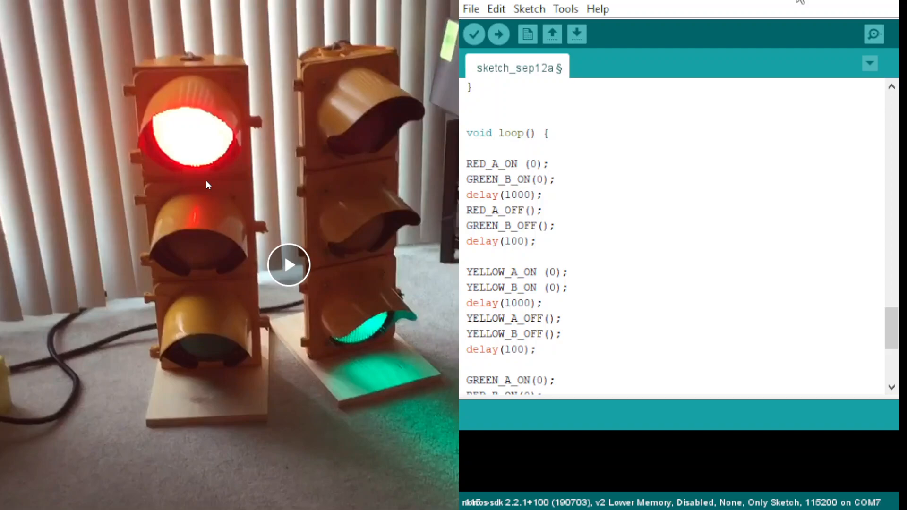
{"action": "mouse_move", "coordinate": [215, 293]}
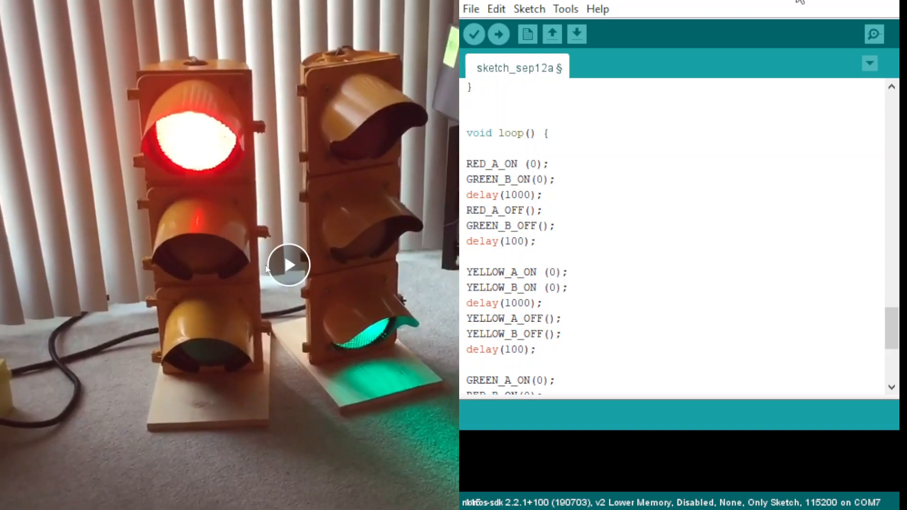
{"action": "mouse_move", "coordinate": [362, 308]}
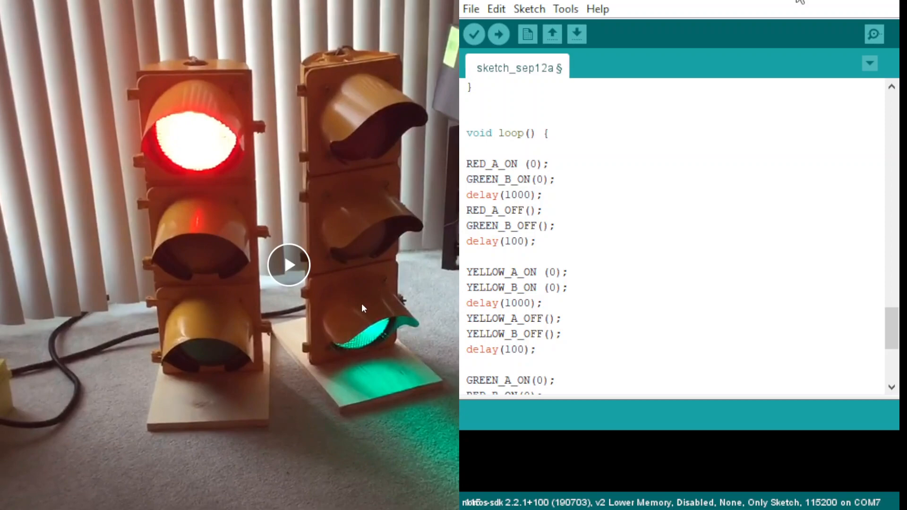
{"action": "mouse_move", "coordinate": [289, 277]}
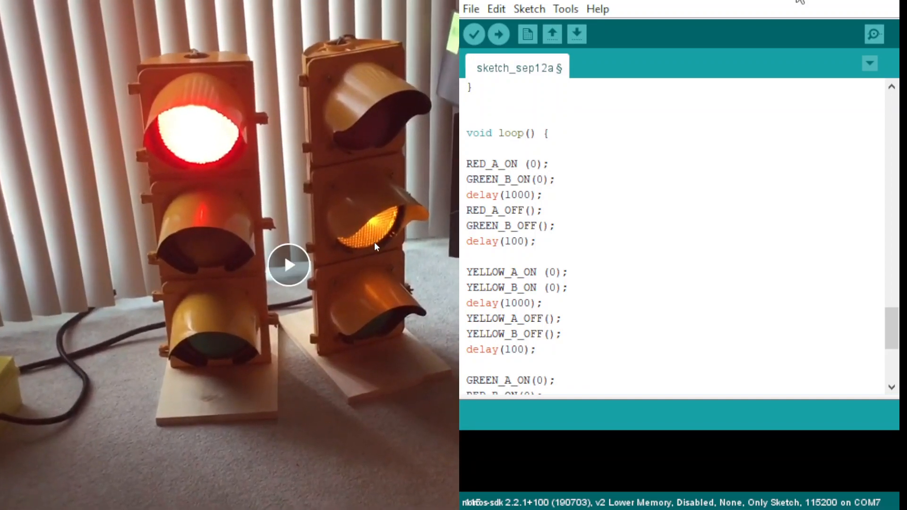
{"action": "mouse_move", "coordinate": [373, 247]}
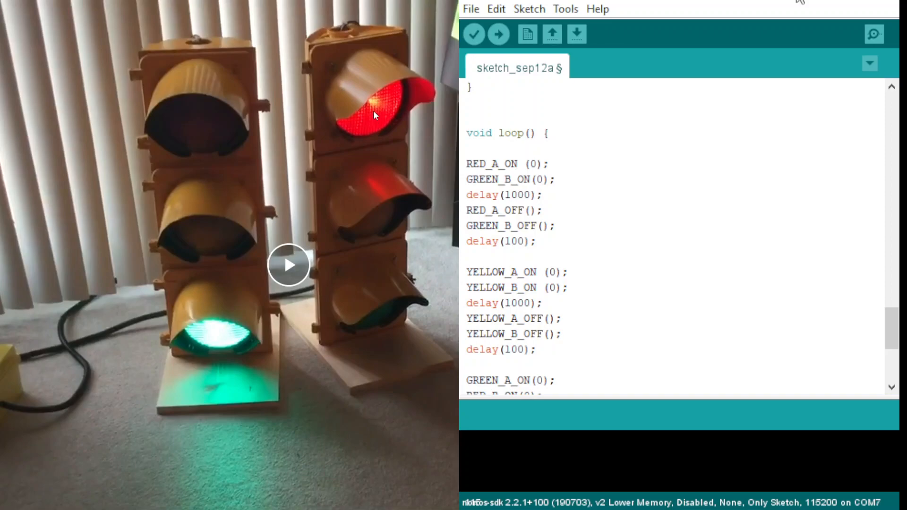
{"action": "mouse_move", "coordinate": [213, 326]}
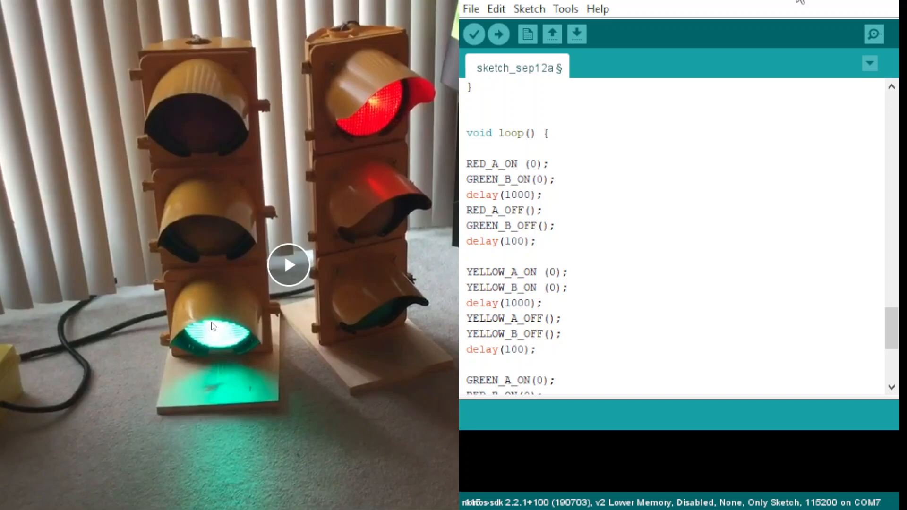
{"action": "mouse_move", "coordinate": [272, 344]}
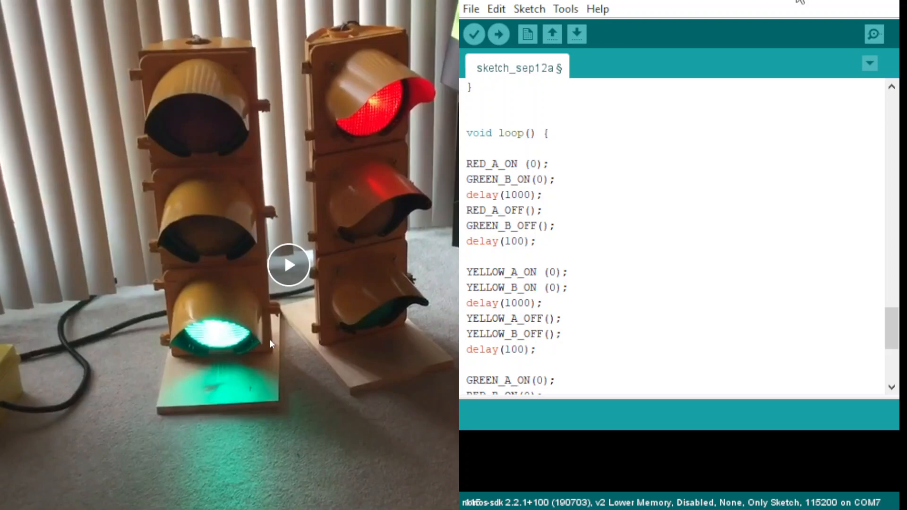